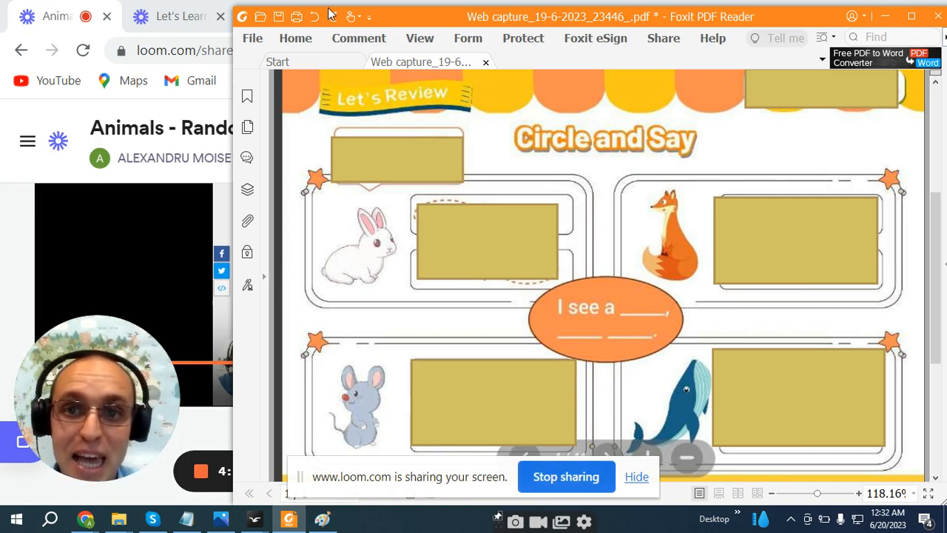
Remove the cover box beside the fox and circle 'small' in red.
click(358, 38)
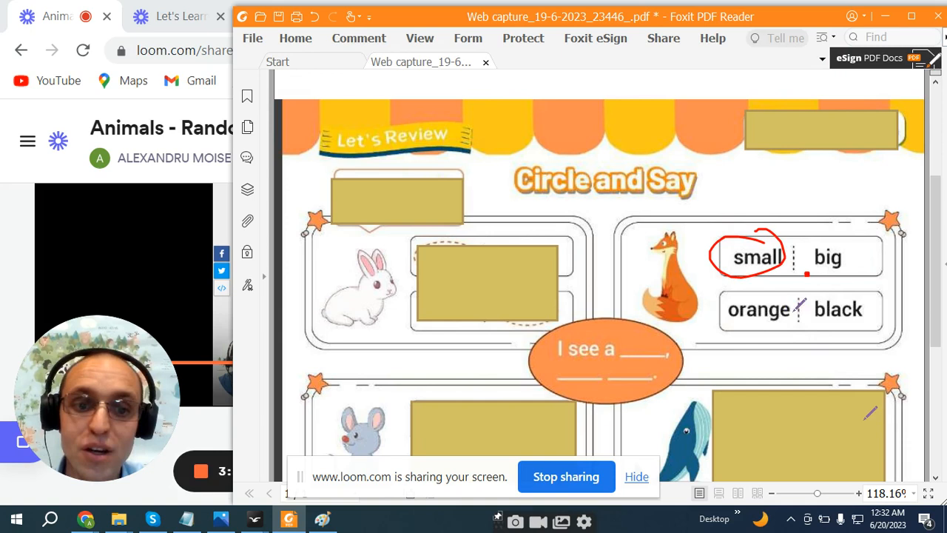
Circle 'orange' in red and draw arrows from both circled words to the sentence.
drag(725, 296, 784, 326)
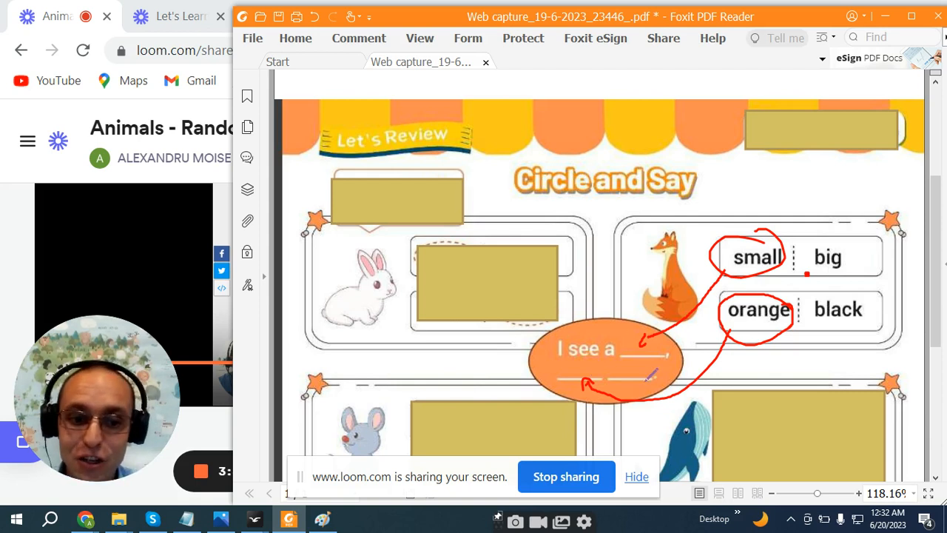
Remove the cover box beside the whale to reveal huge, small, green and blue.
scroll(down, 3)
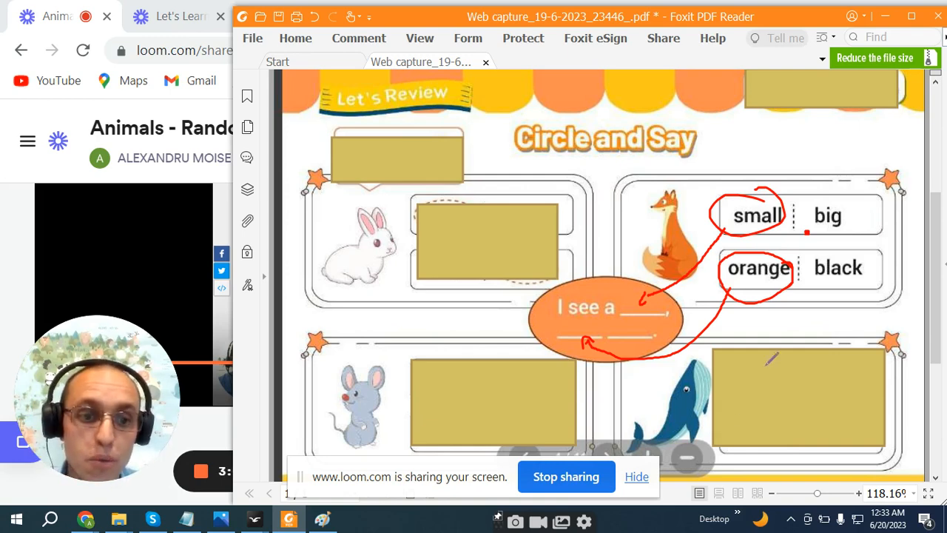
click(358, 39)
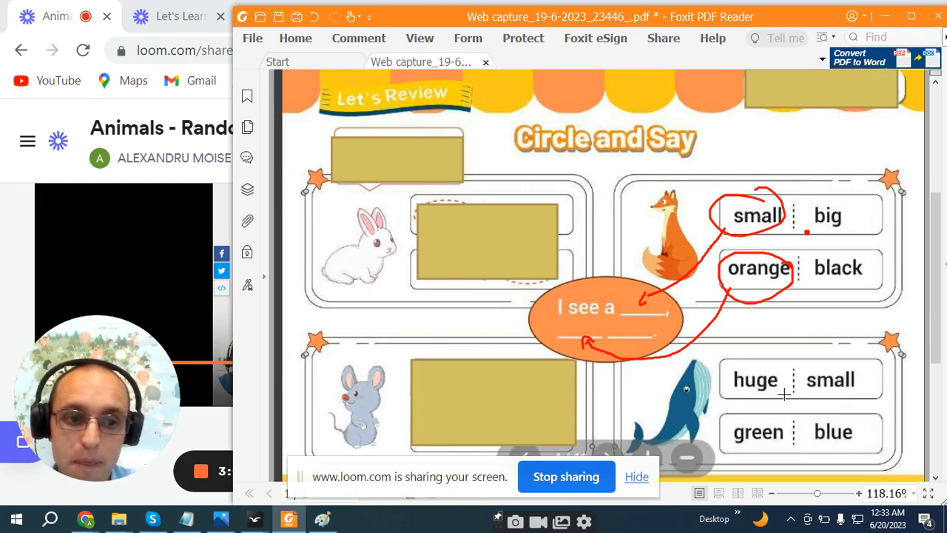
mouse_move(420, 47)
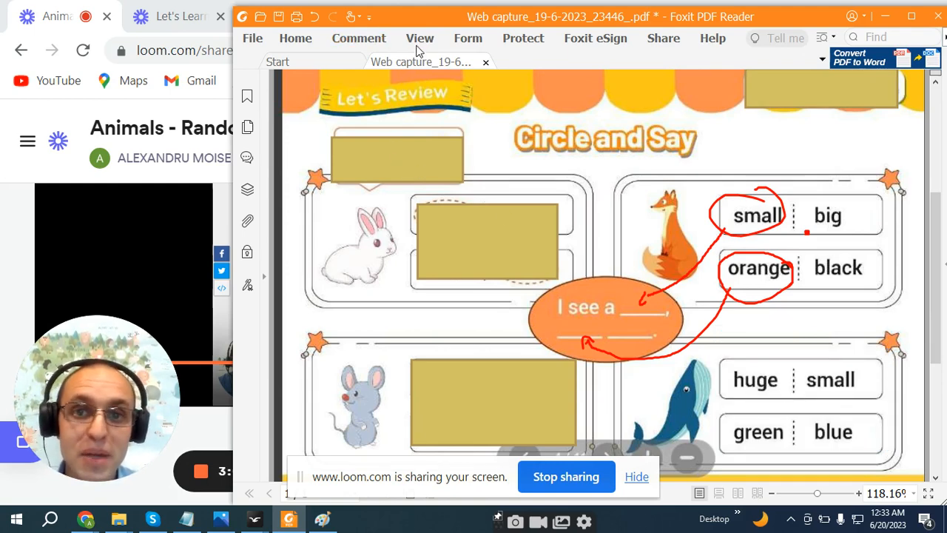